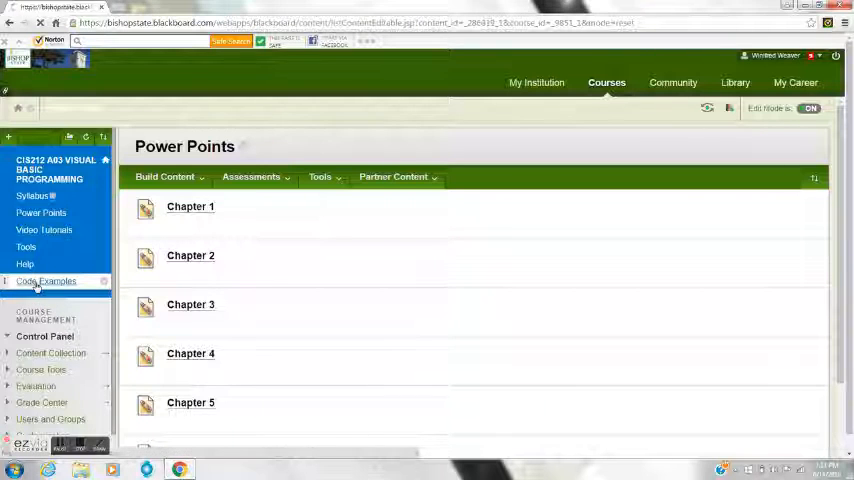
# - Go to the Code Examples content area from the course menu
pyautogui.click(46, 280)
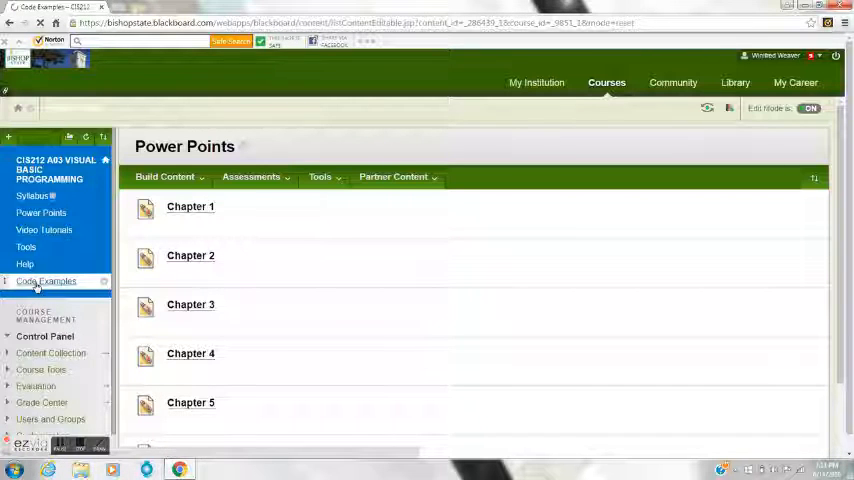
pyautogui.scroll(-3)
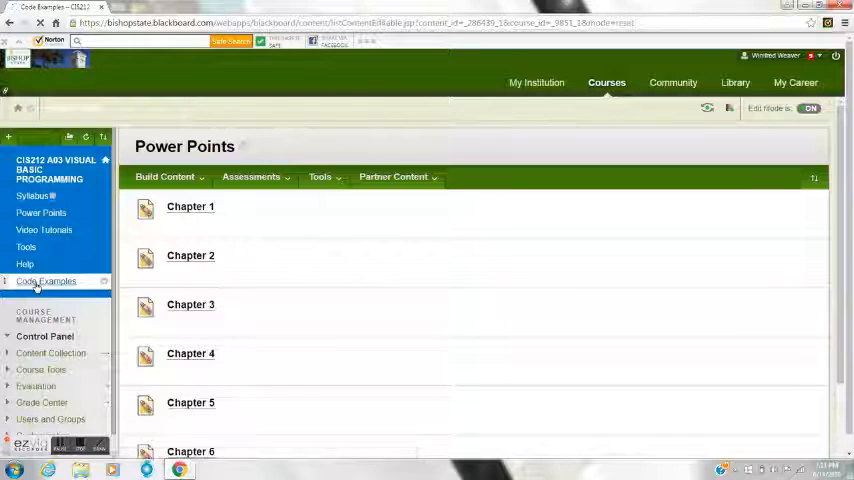
pyautogui.click(46, 280)
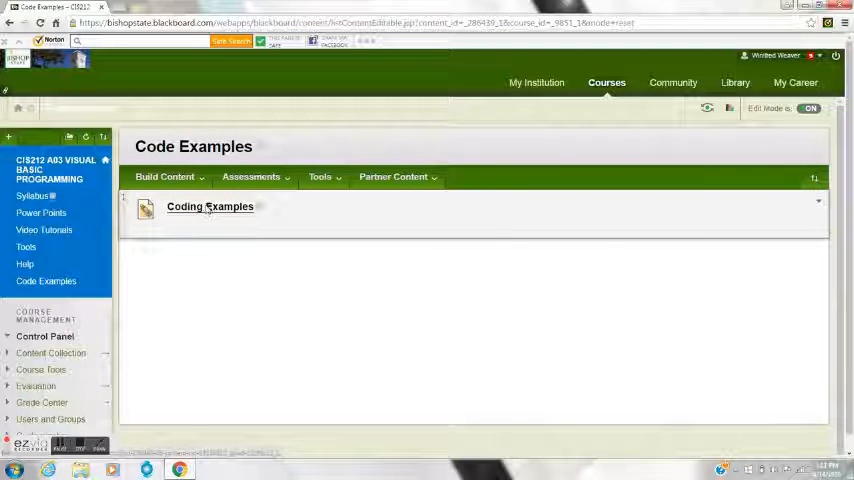
# - Download the Coding Examples item as a zip, bringing up the save dialog
pyautogui.click(210, 206)
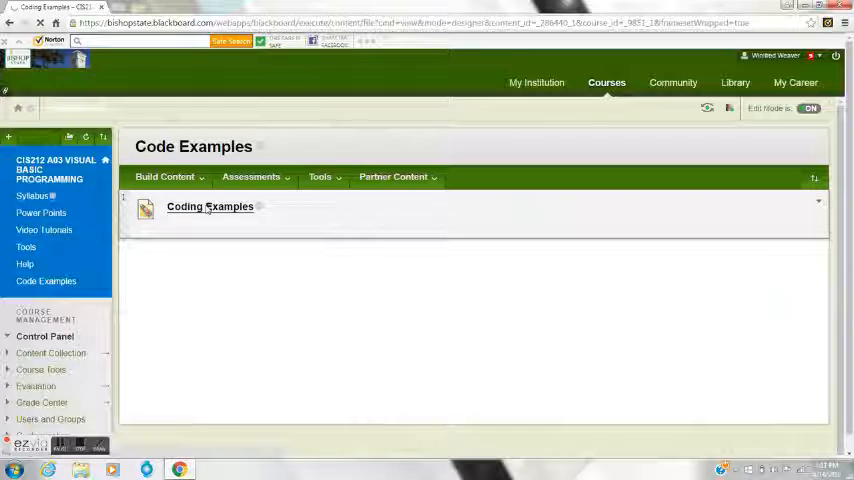
pyautogui.click(210, 208)
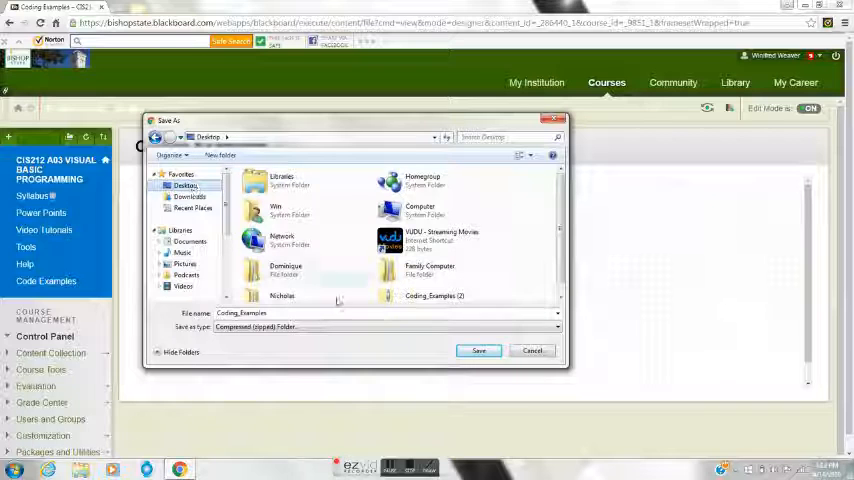
# - Save the Coding Examples zip to the Desktop with its existing file name
pyautogui.tripleClick(240, 312)
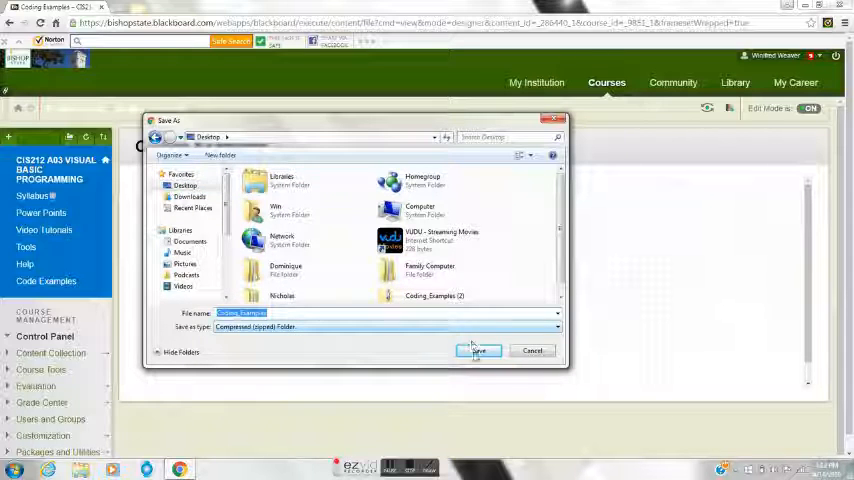
pyautogui.click(478, 350)
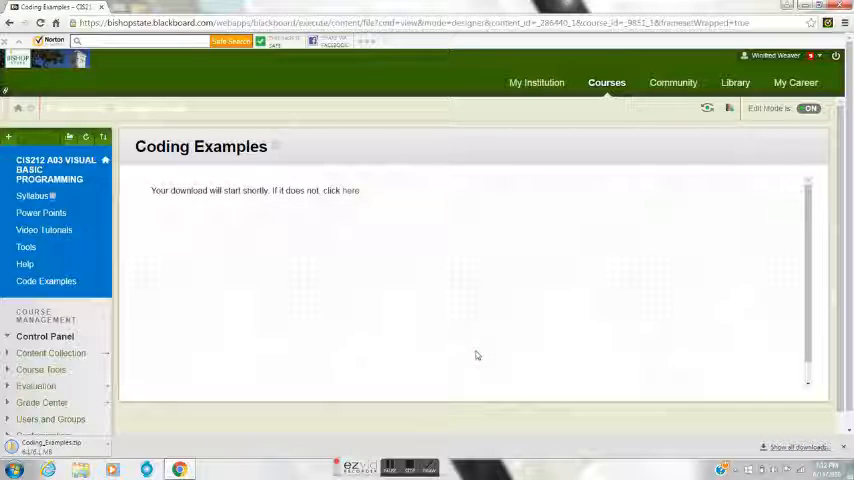
pyautogui.moveTo(416, 436)
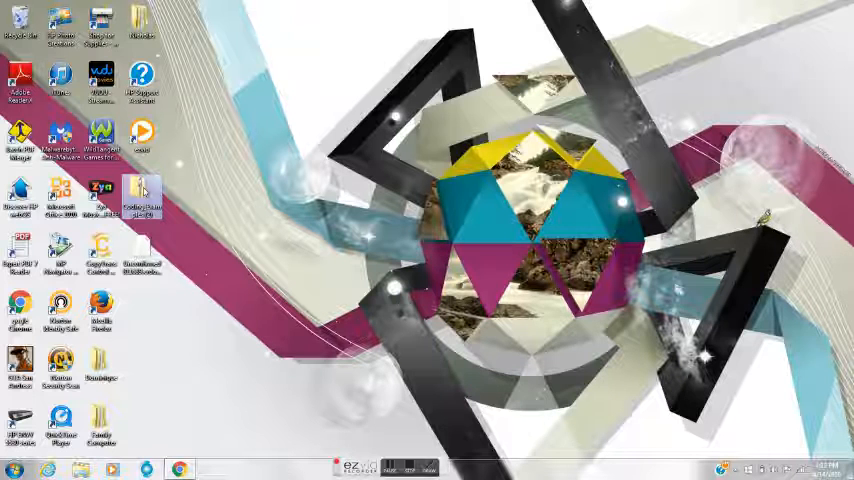
# - Open the Coding Examples zip on the desktop and choose Extract all files
pyautogui.doubleClick(140, 190)
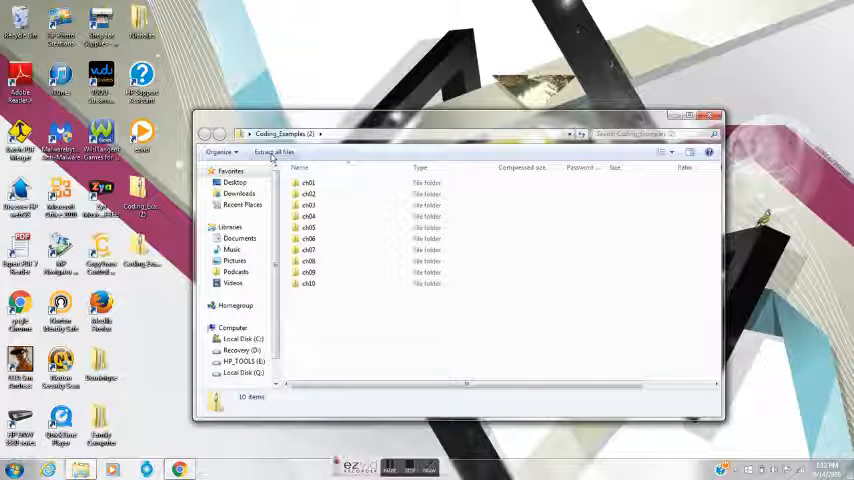
pyautogui.click(272, 152)
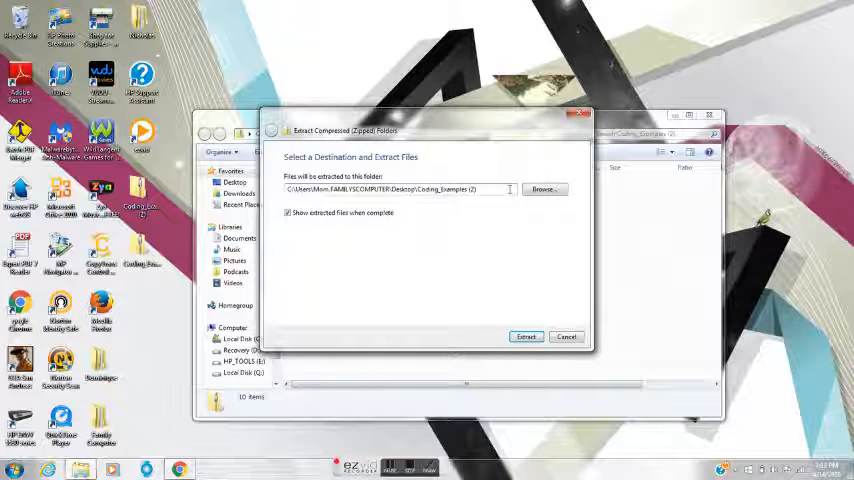
# - Extract the zip's chapter folders to the C:\Examples destination
pyautogui.click(400, 188)
pyautogui.write('C:\\Examples')
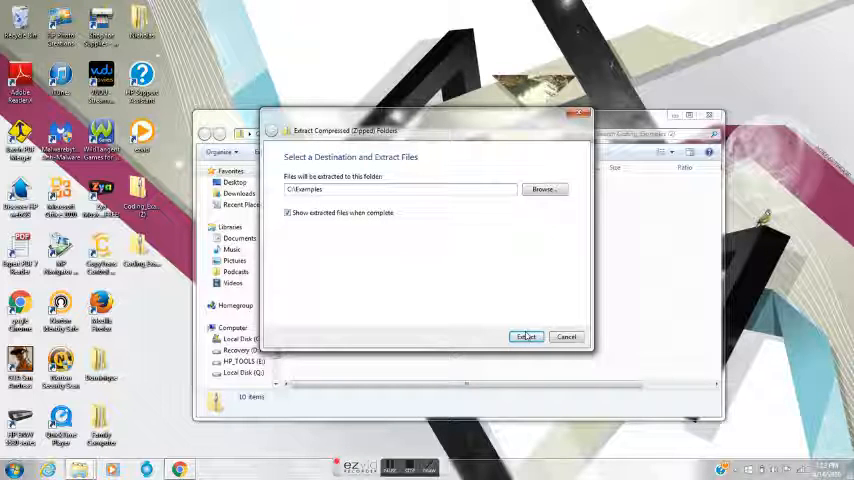
pyautogui.click(526, 336)
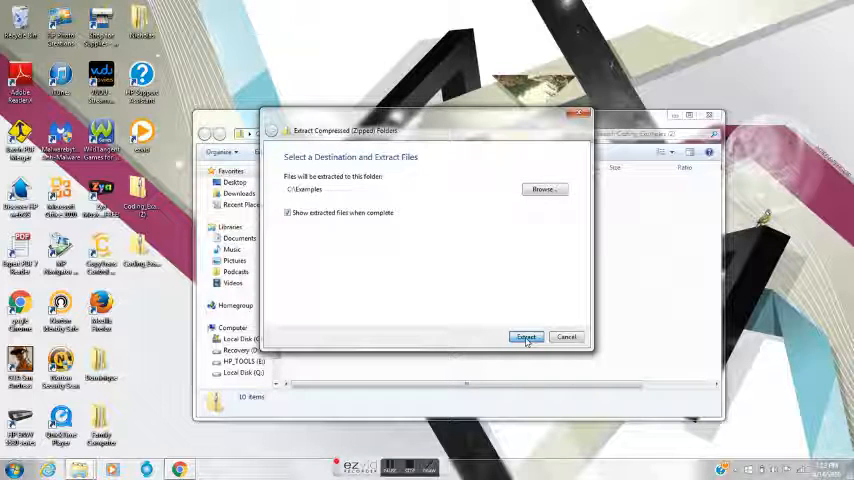
pyautogui.click(526, 336)
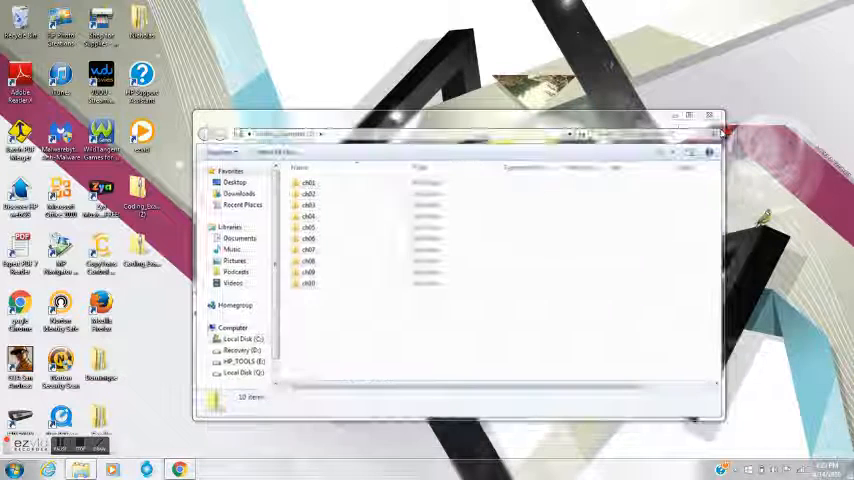
# - Close the Explorer window of extracted chapter folders, returning to the desktop
pyautogui.click(710, 116)
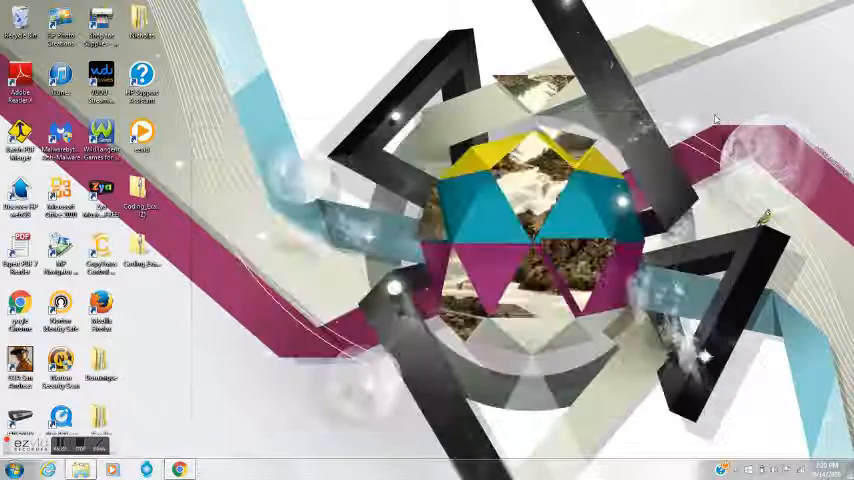